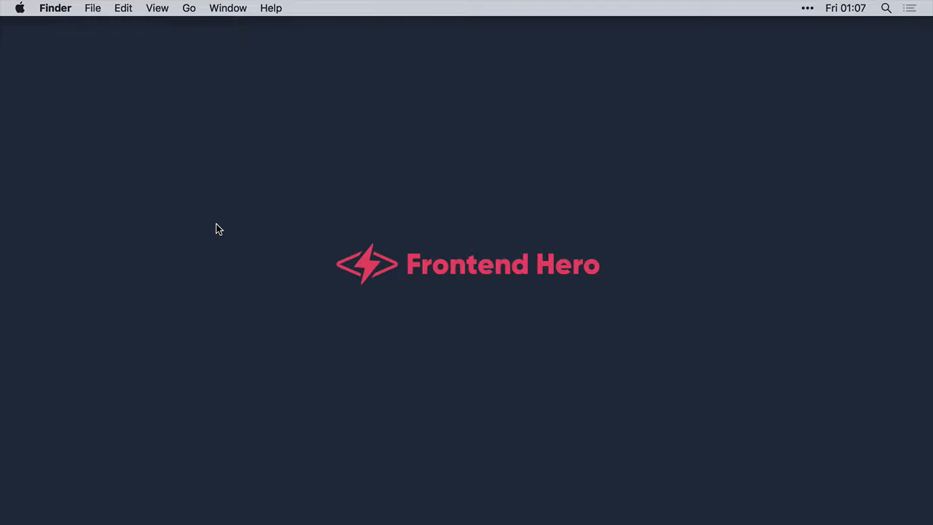
mouse_move(875, 229)
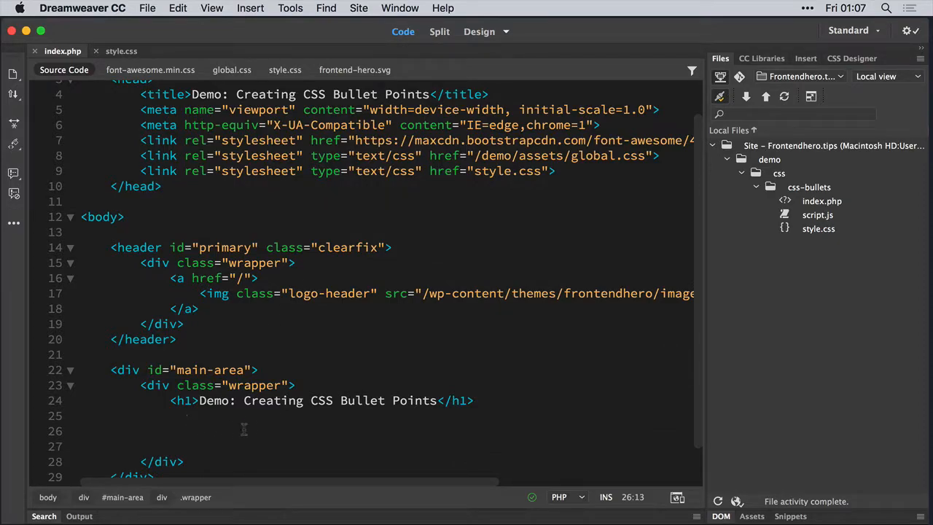
Add a <ul> with an <li> reading 'List item 1' below the heading in index.php
scroll("down", 3)
type("<ul></ul>")
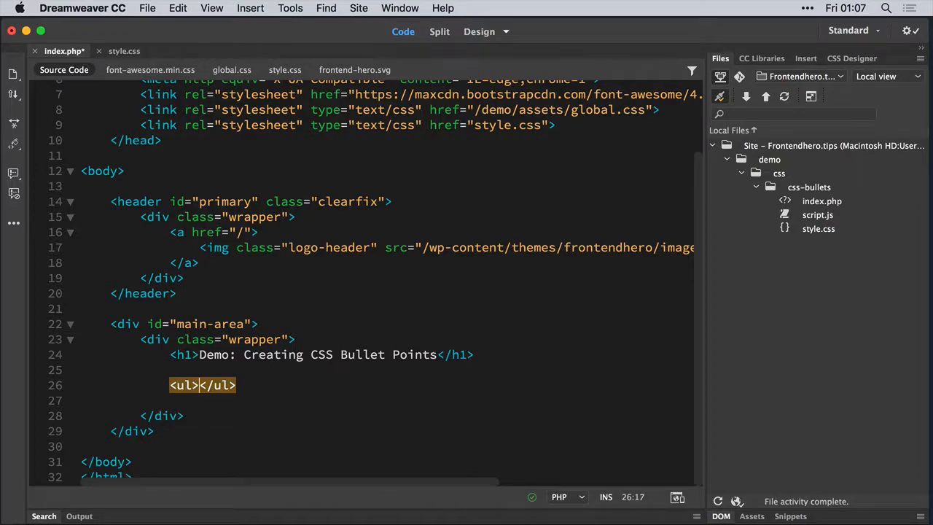
type("li></li>")
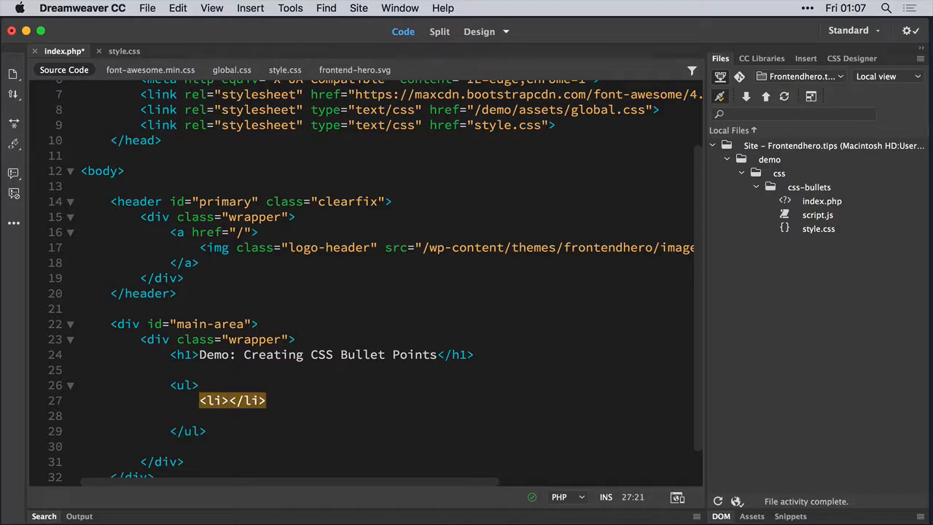
type("List")
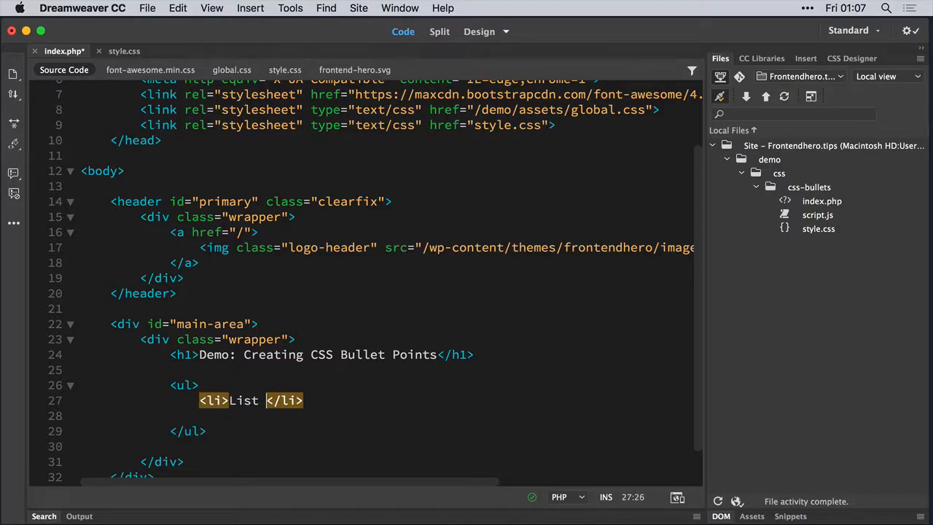
type("item 1")
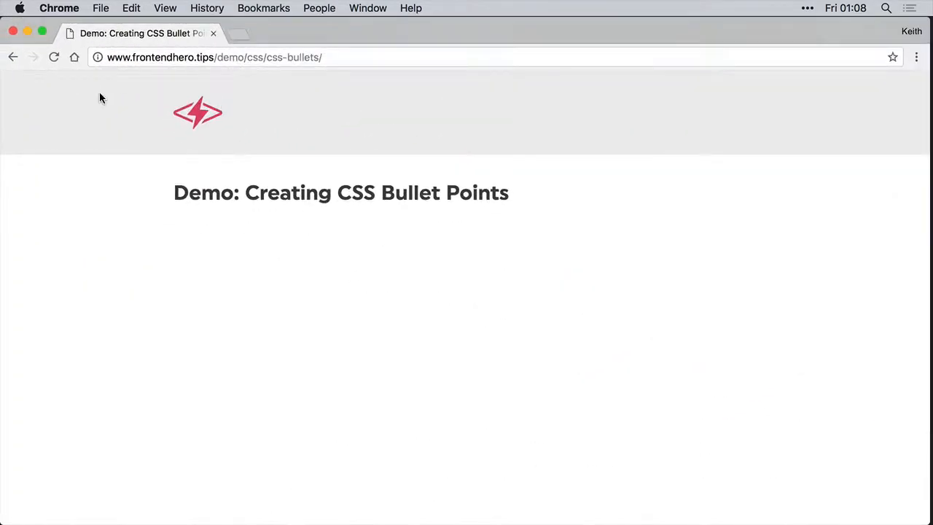
Reload the css-bullets demo page in Chrome to show the list items
left_click(52, 58)
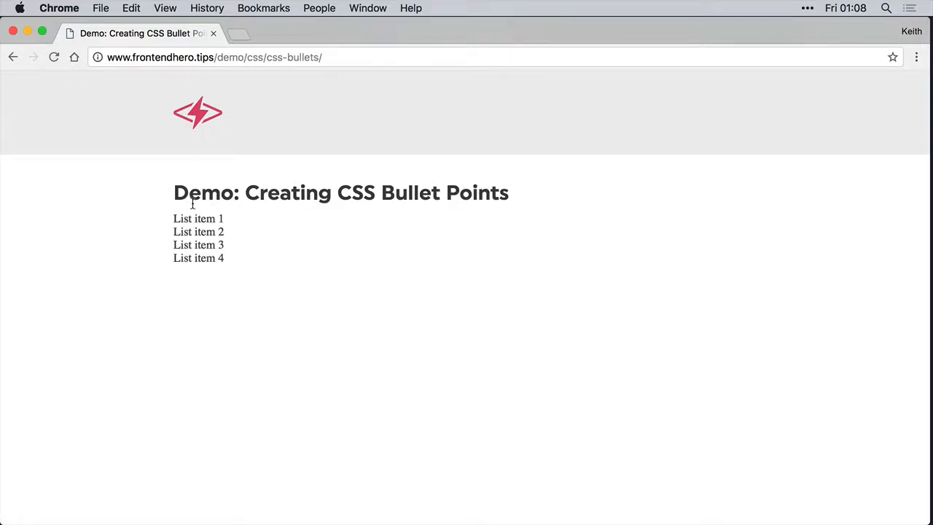
mouse_move(728, 219)
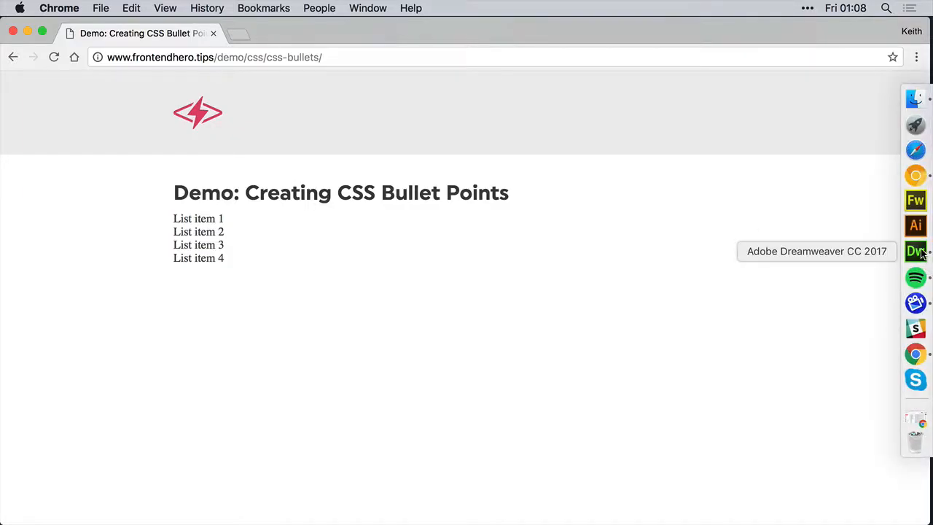
Back in Dreamweaver, write an empty ul rule and li { position: relative; } in style.css
left_click(918, 250)
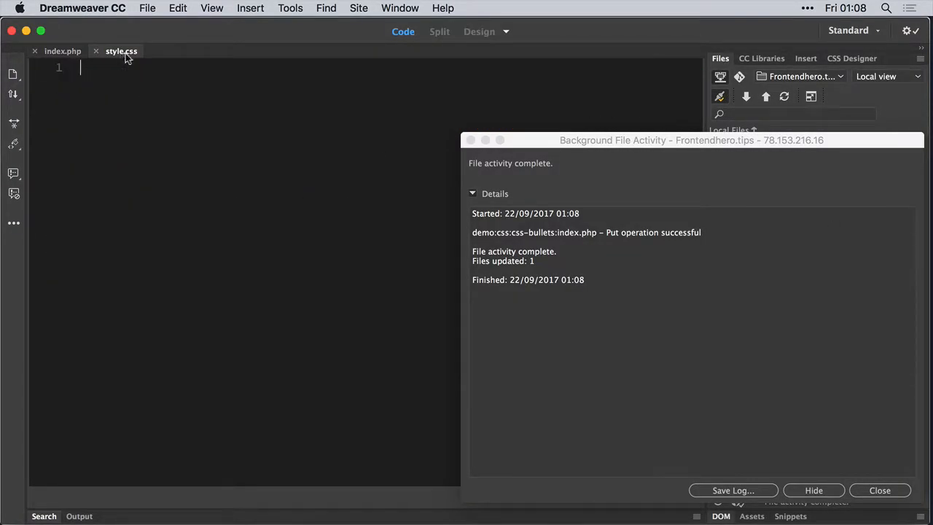
left_click(881, 490)
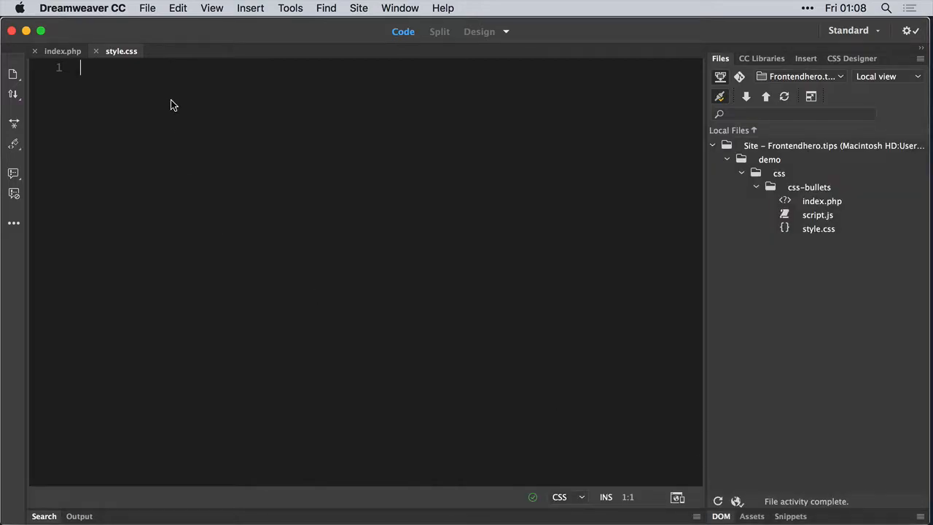
type("ul")
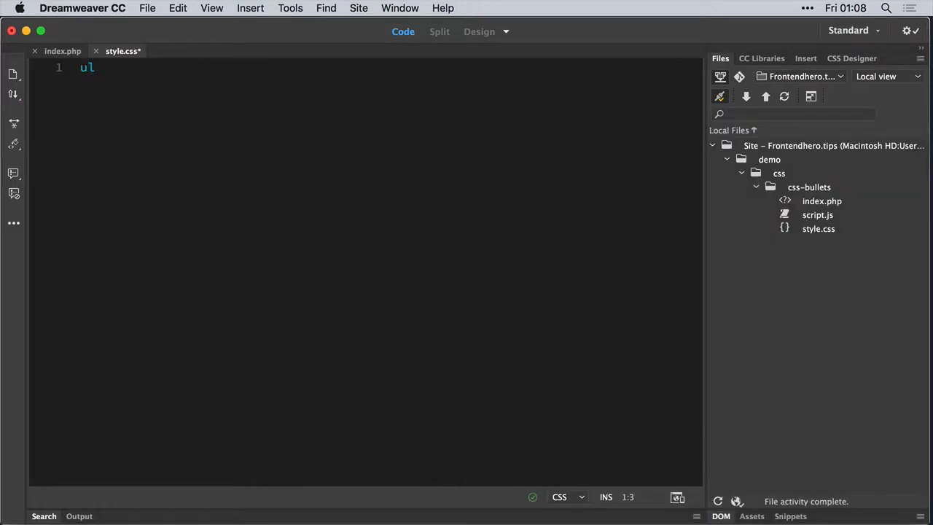
type("{")
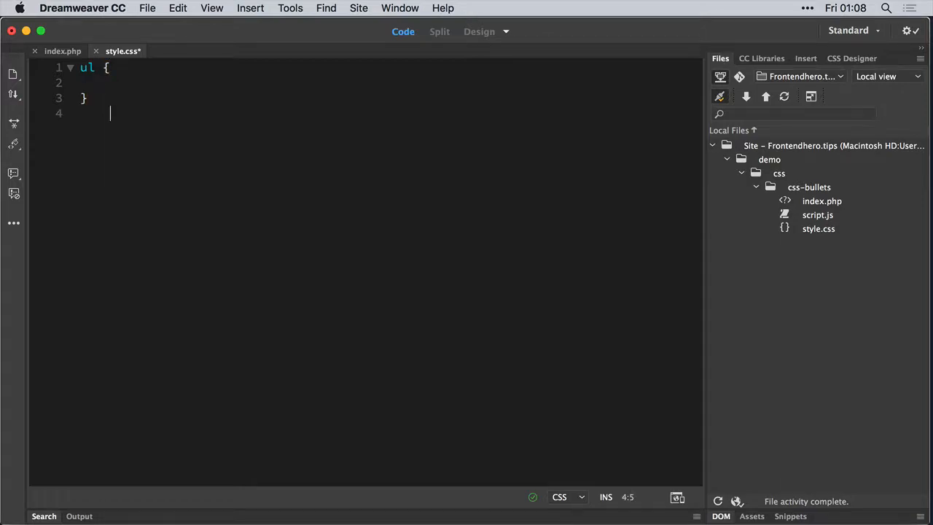
type("li {")
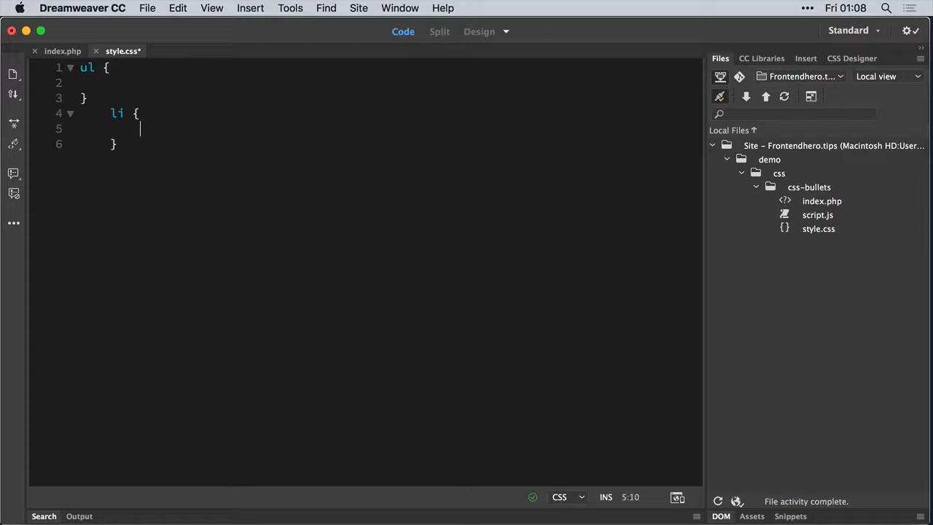
type("position:")
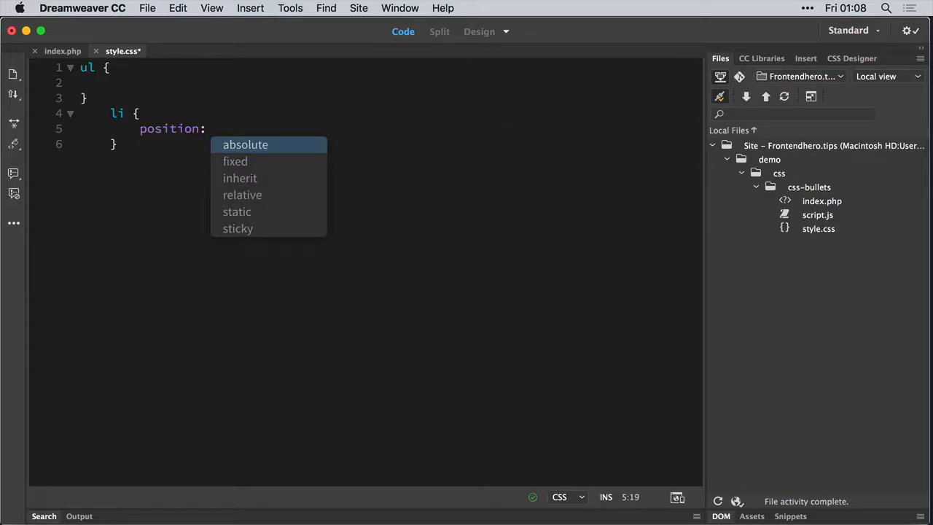
left_click(242, 194)
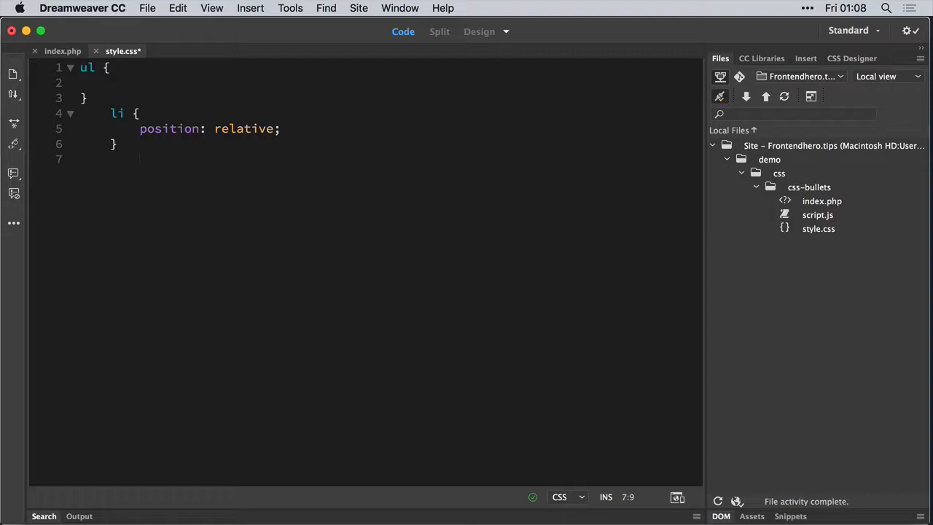
Add an empty li:before rule below the li rule and save style.css
type("li")
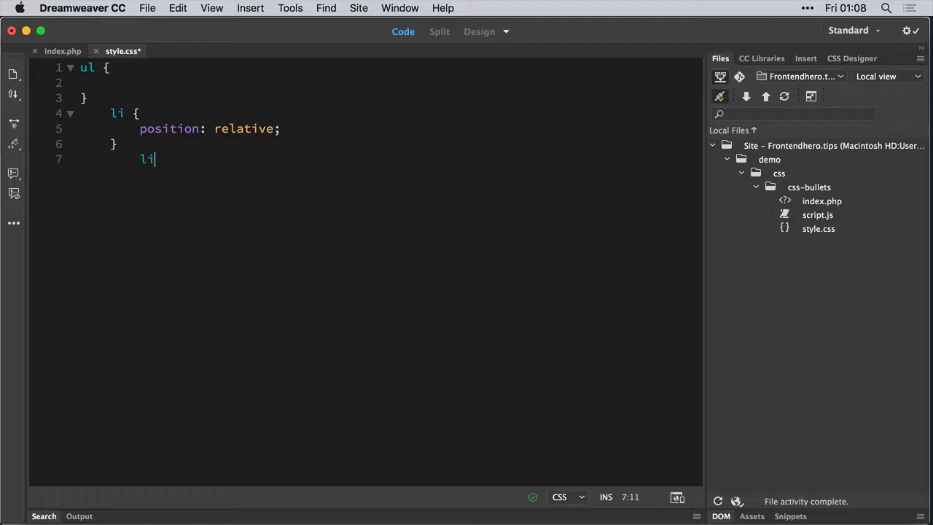
type(":before")
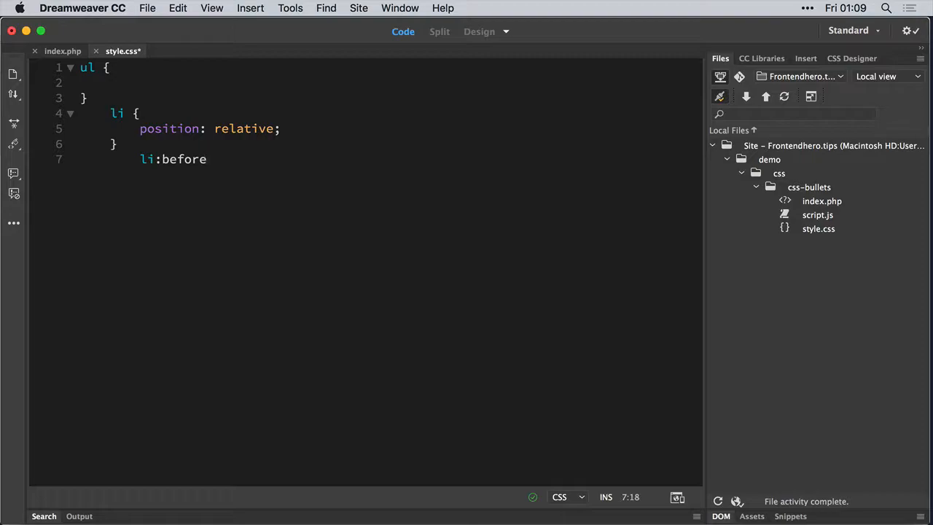
type("{")
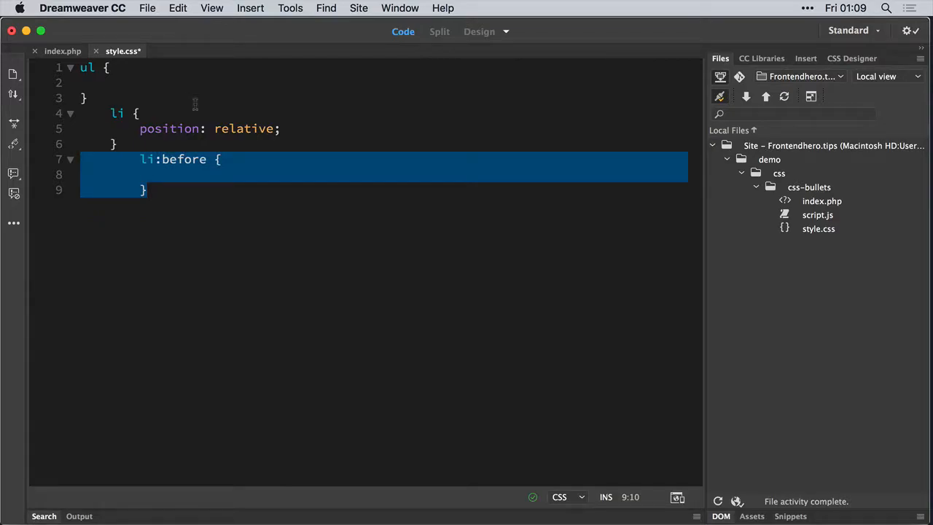
left_click(179, 173)
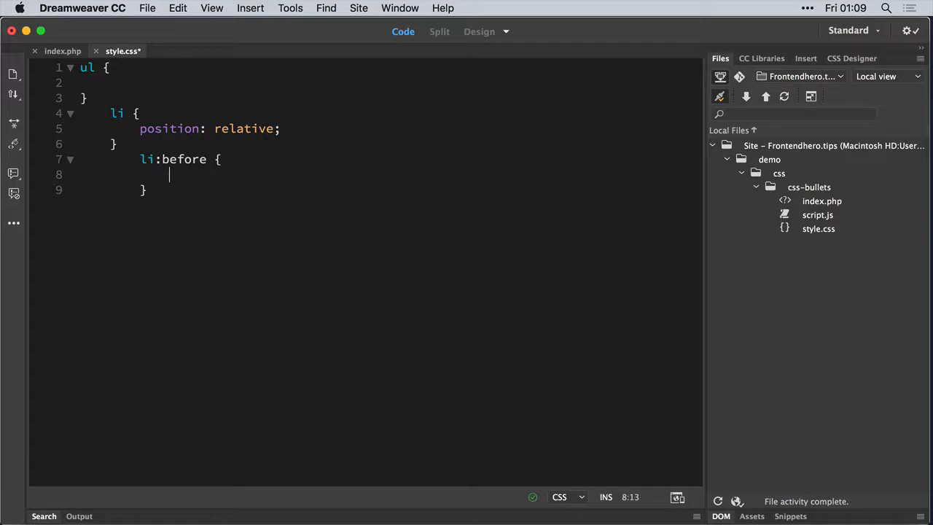
key("cmd+s")
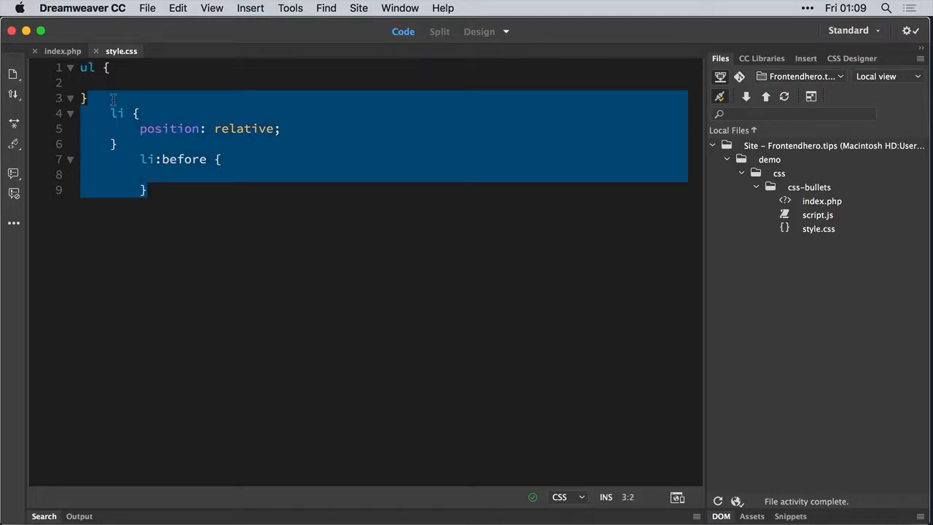
left_click(171, 175)
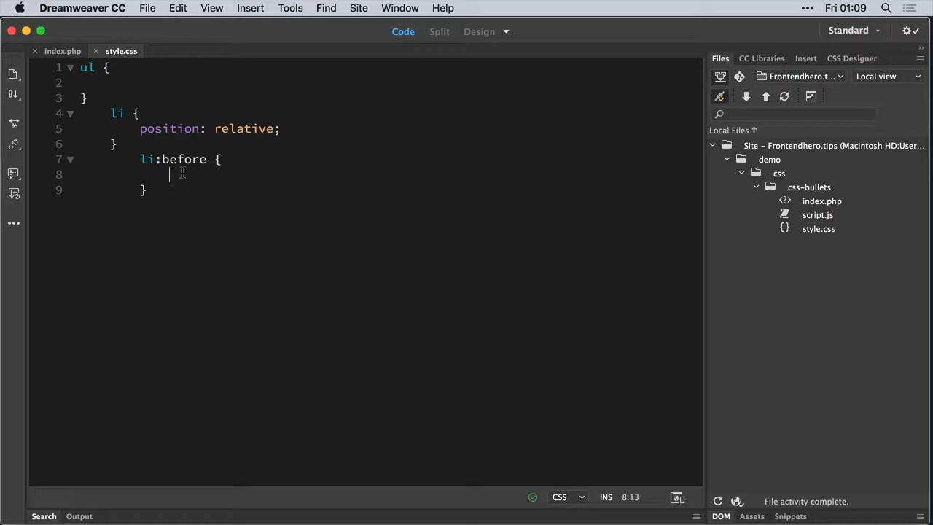
mouse_move(193, 153)
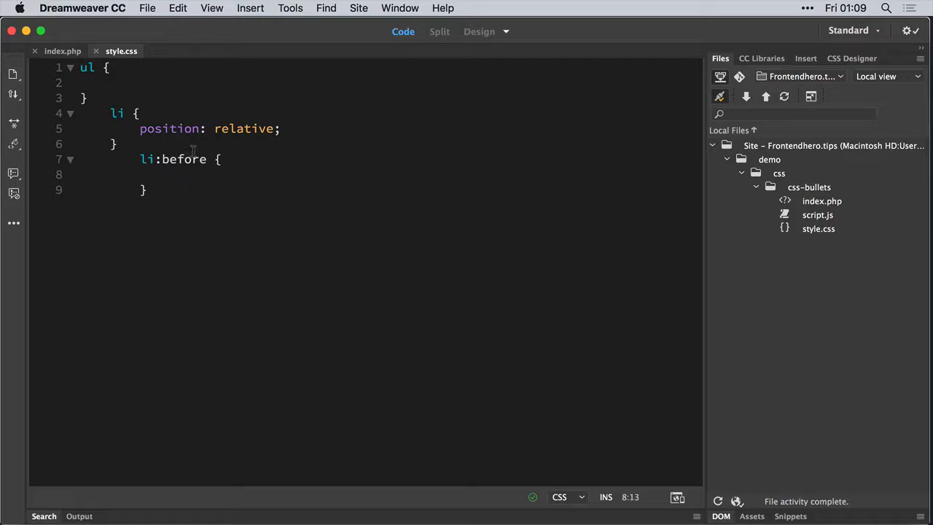
left_click(281, 128)
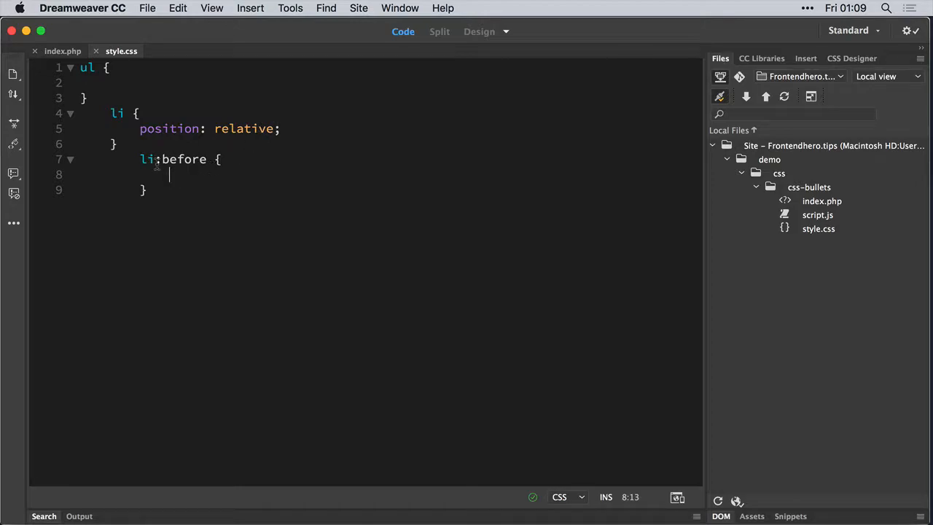
Give li:before content: "" and position: absolute
type("c")
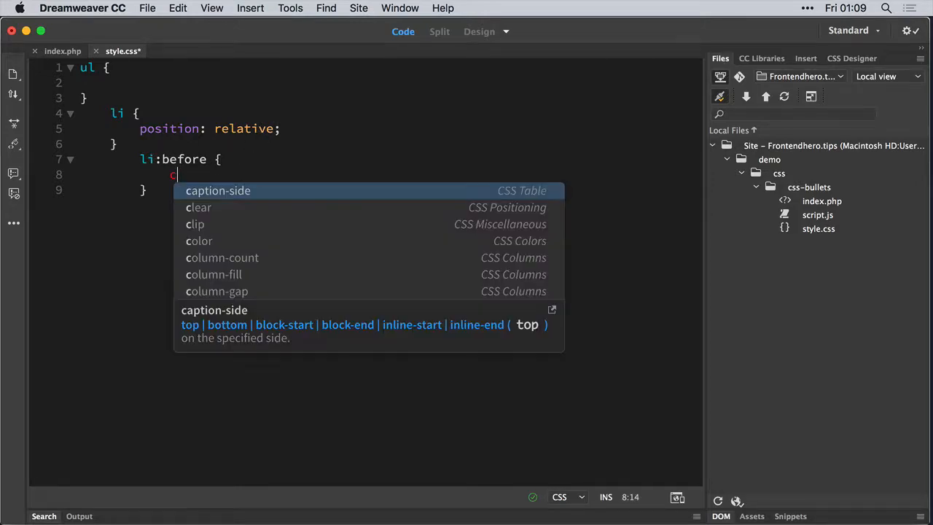
type("ot")
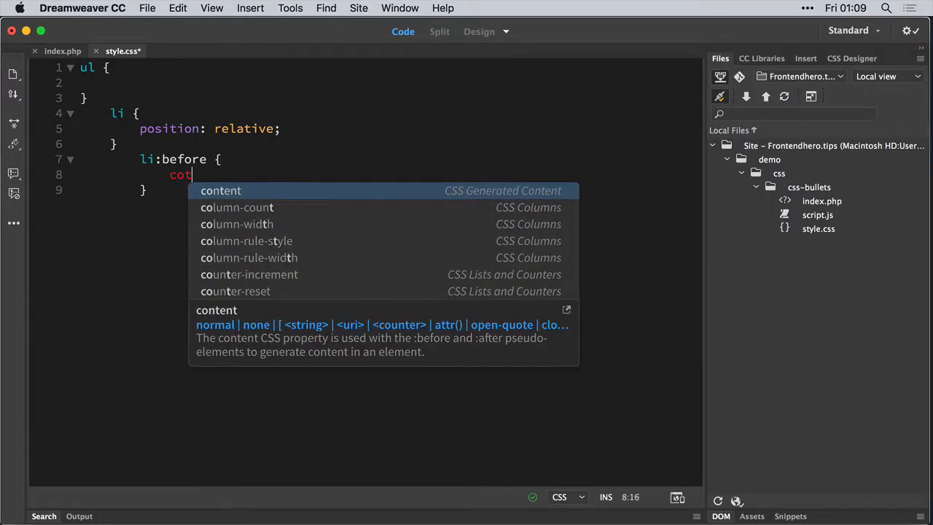
type("ent: \"\"")
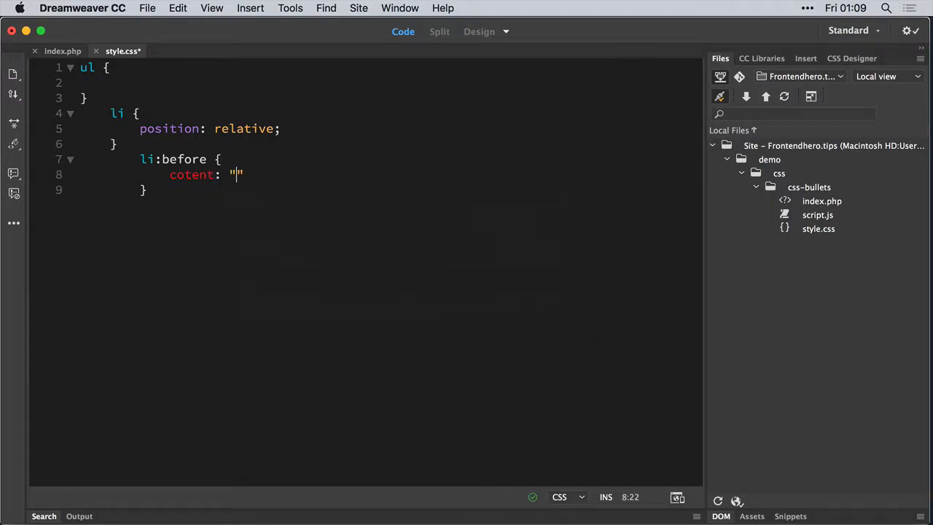
type("\";")
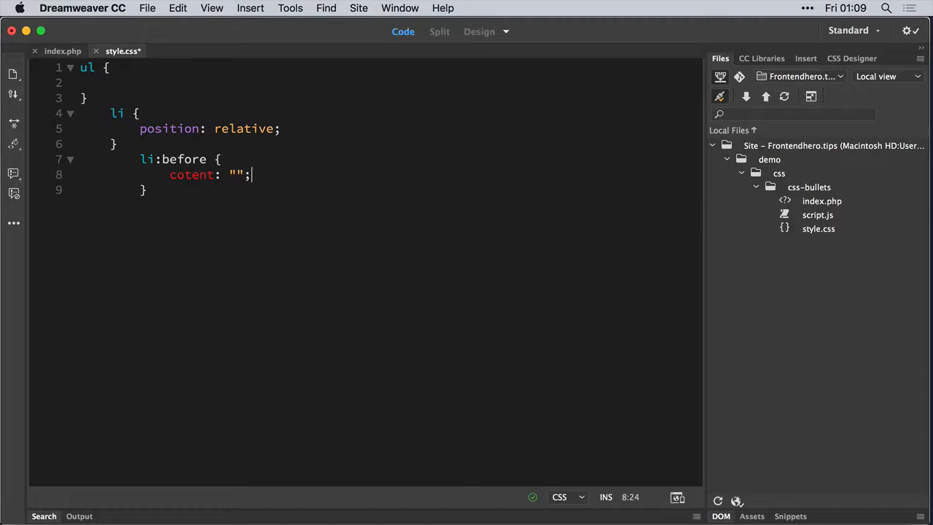
key("Return")
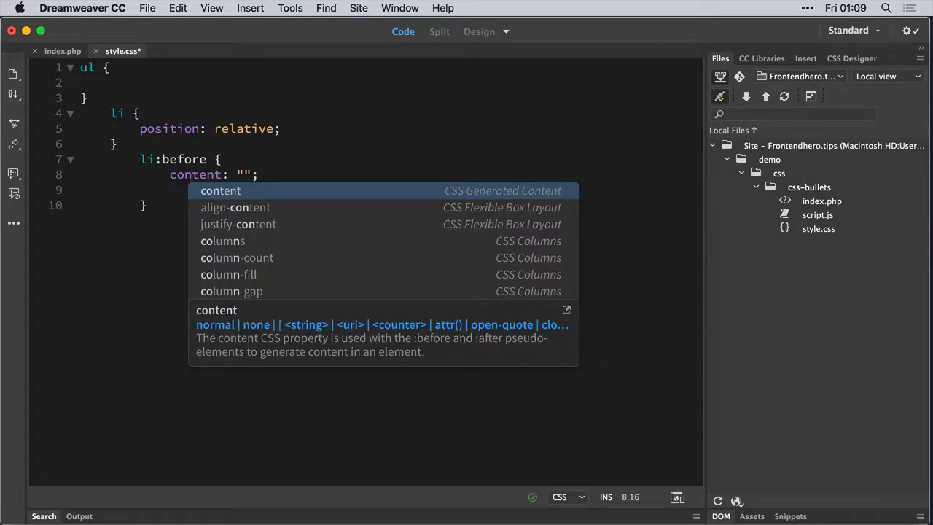
key("Escape")
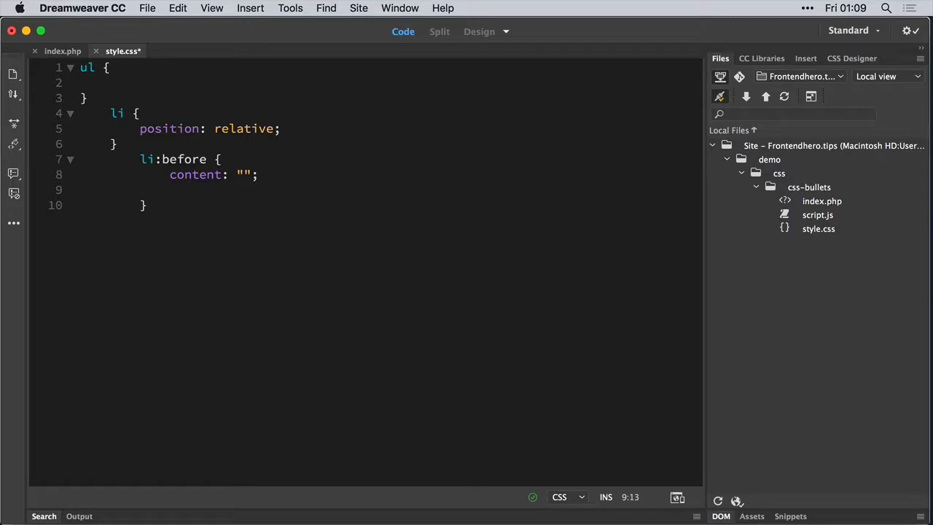
type("position")
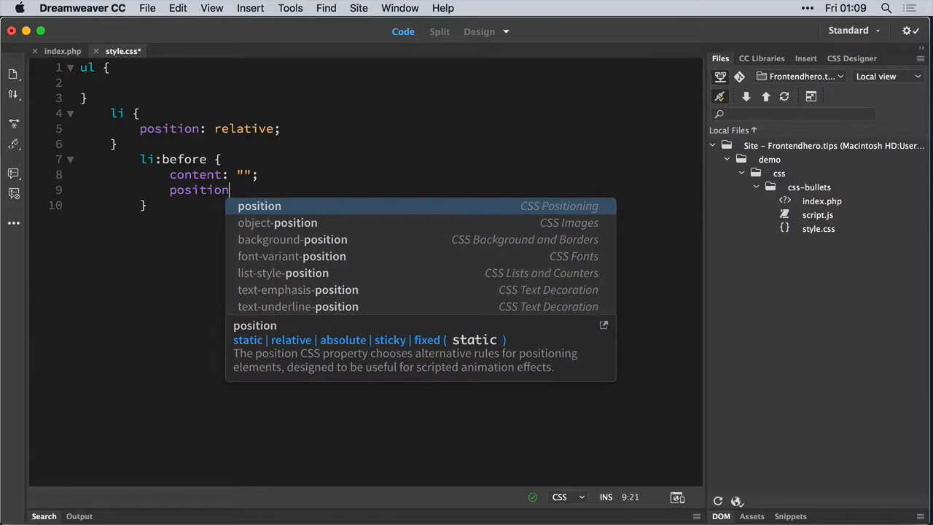
type(": absolute;")
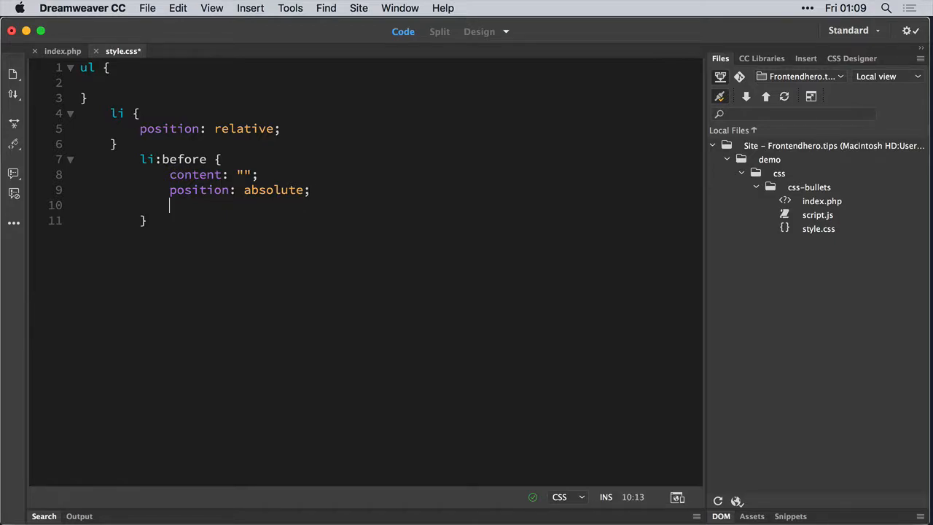
Set li:before top to 4px and left to 12px, and add a red background
type("top:")
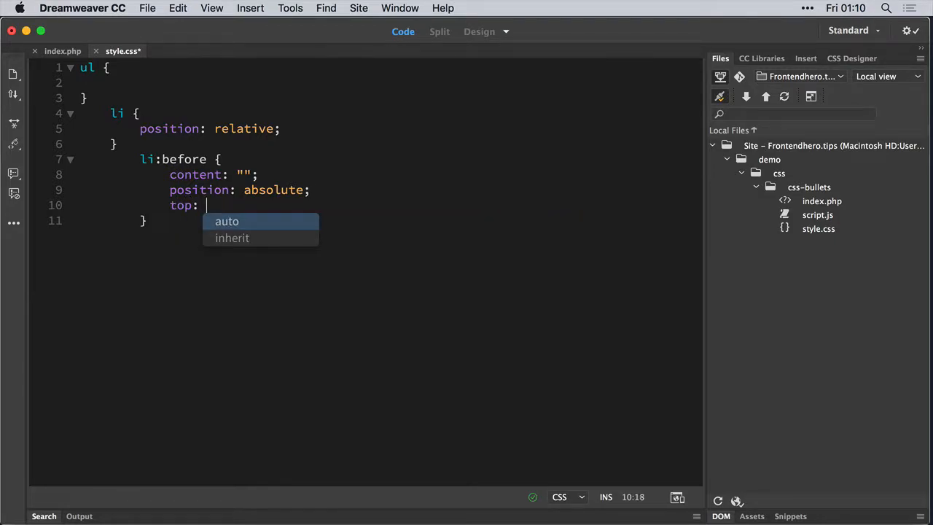
type("4")
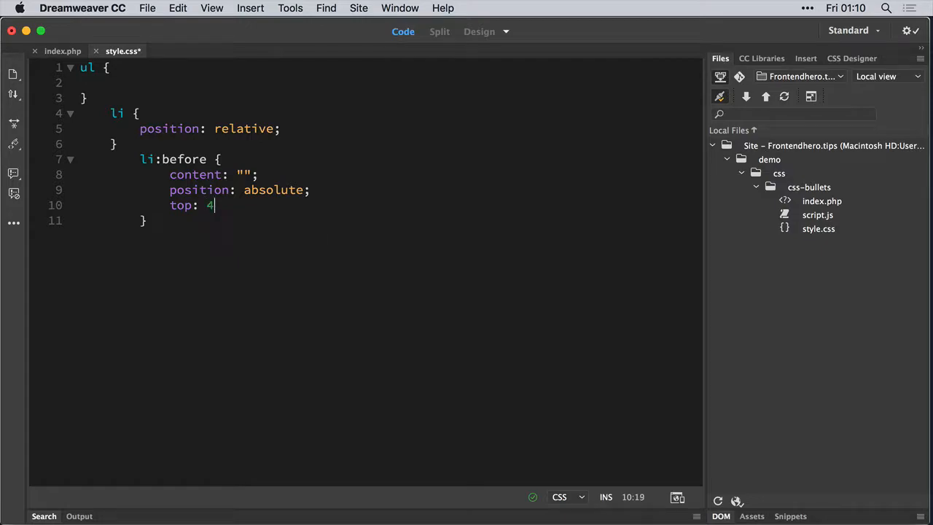
type("px;")
type("left:")
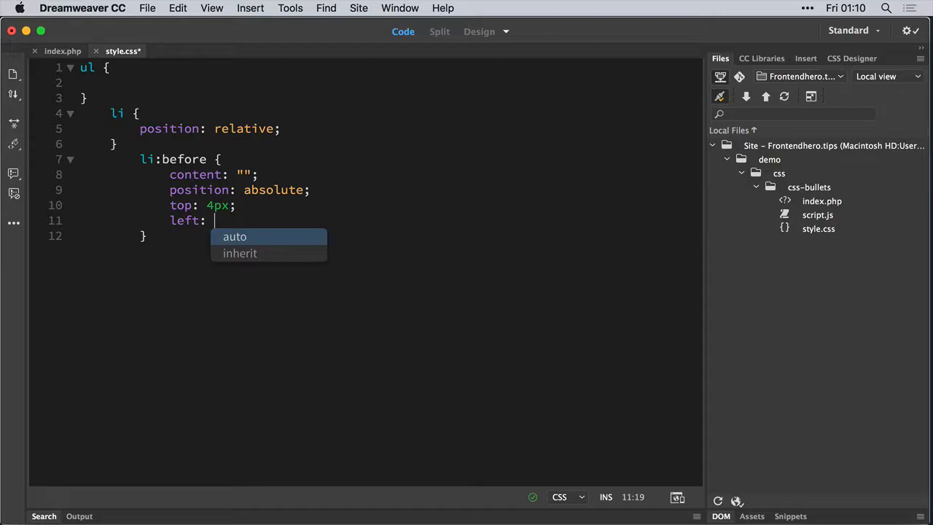
type("12px;")
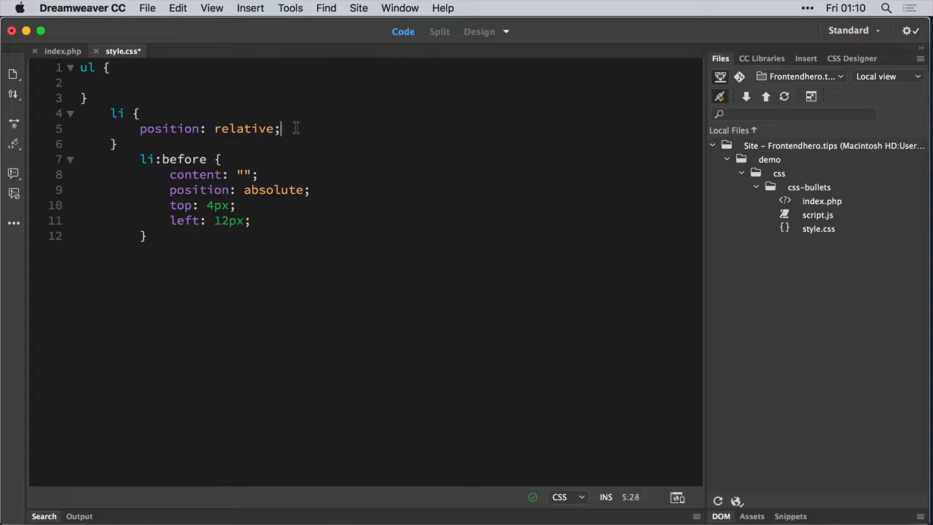
left_click(250, 221)
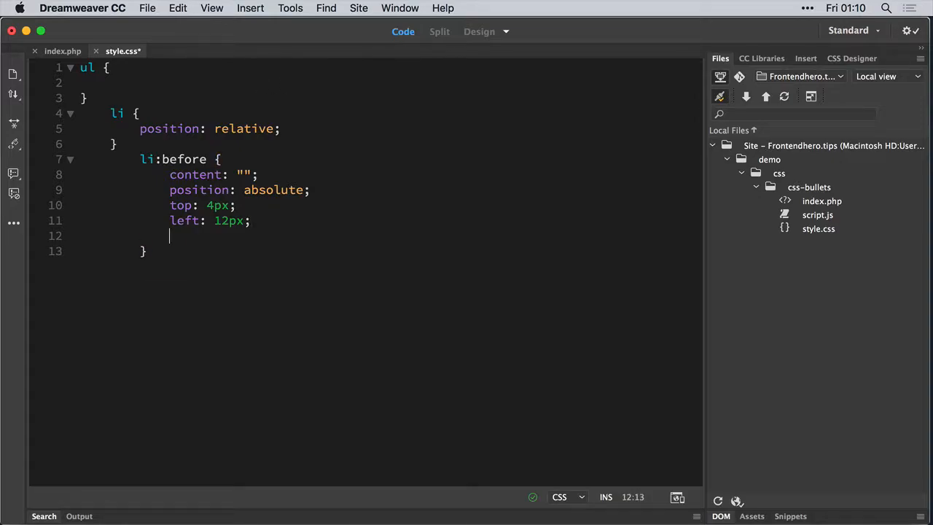
type("backgr")
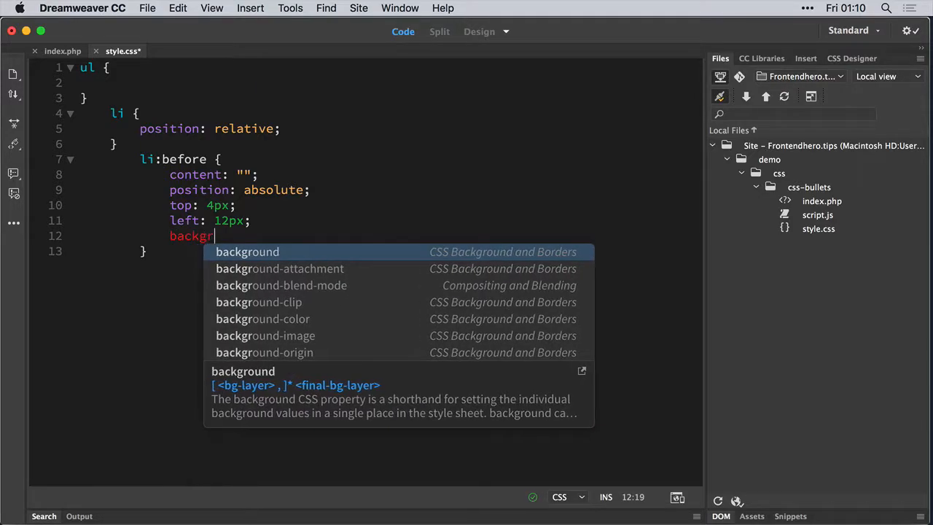
type("ound: re")
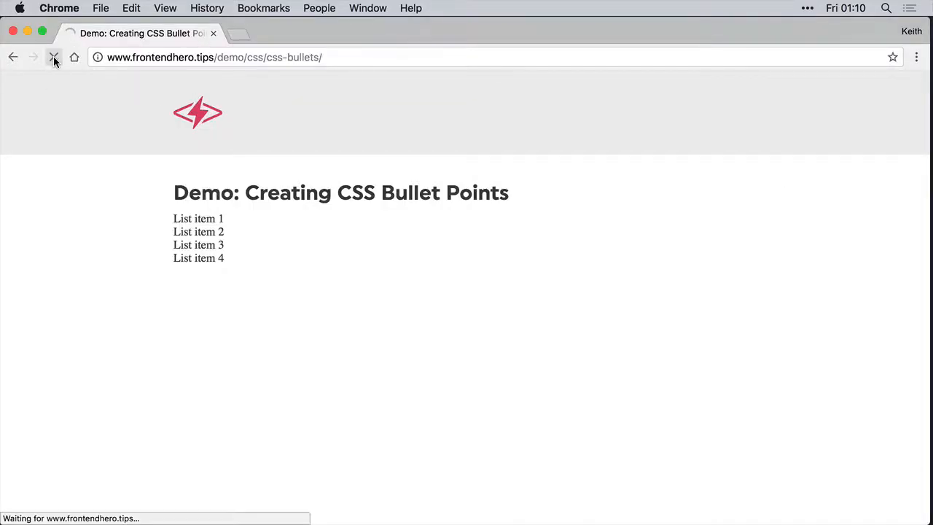
mouse_move(54, 57)
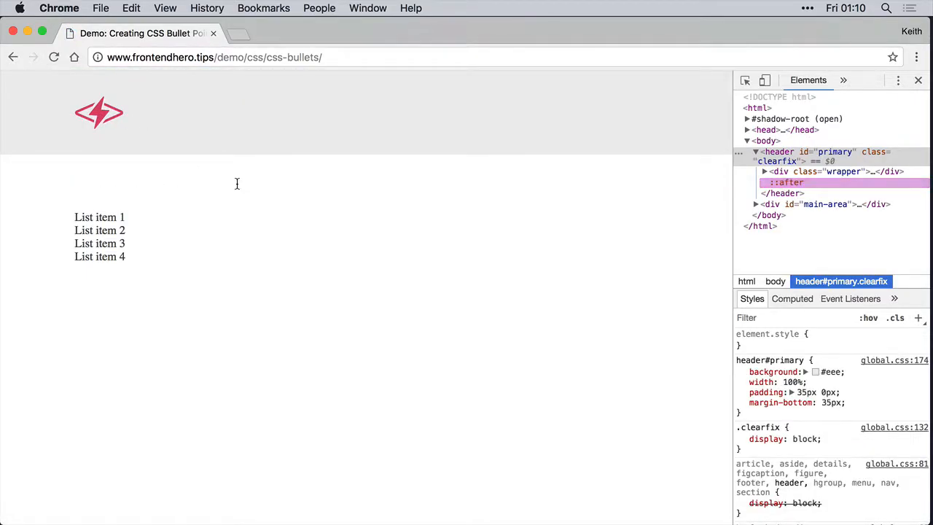
mouse_move(805, 171)
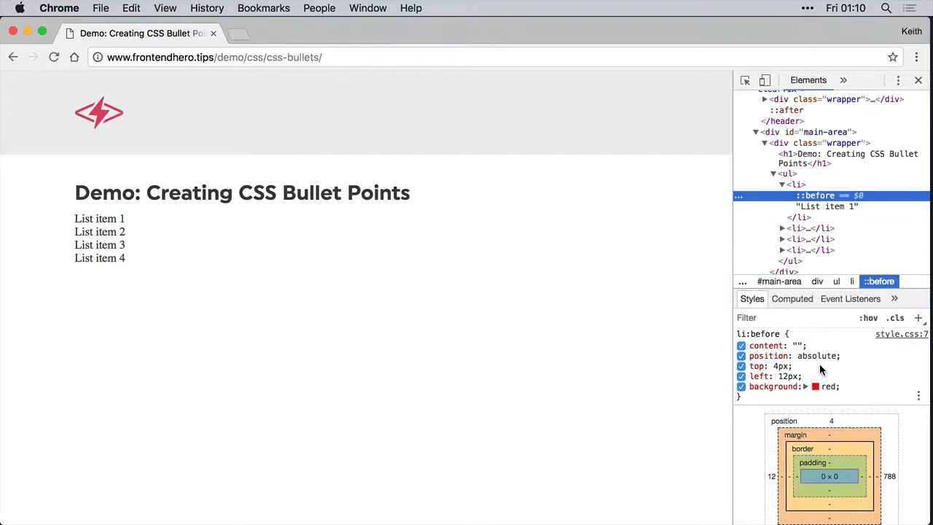
Add height and width of 8px to li:before in the DevTools Styles pane
left_click(803, 366)
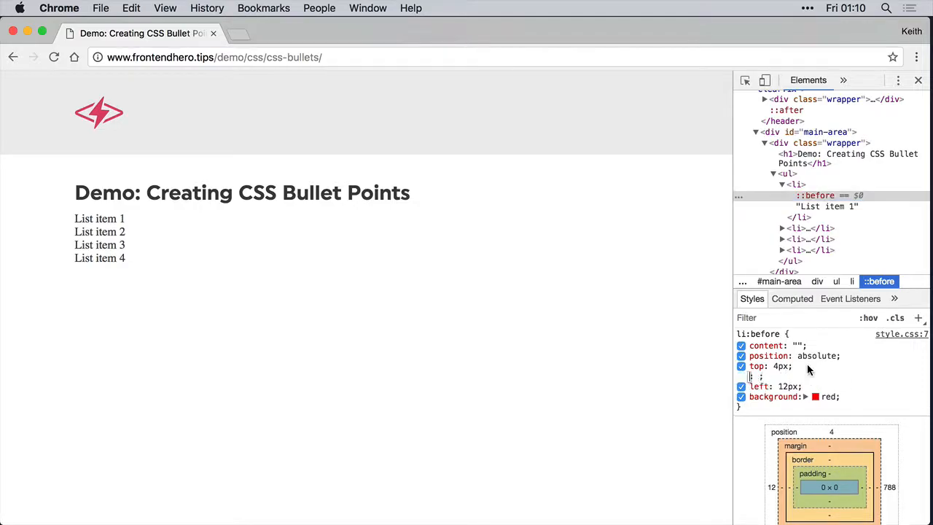
type("height")
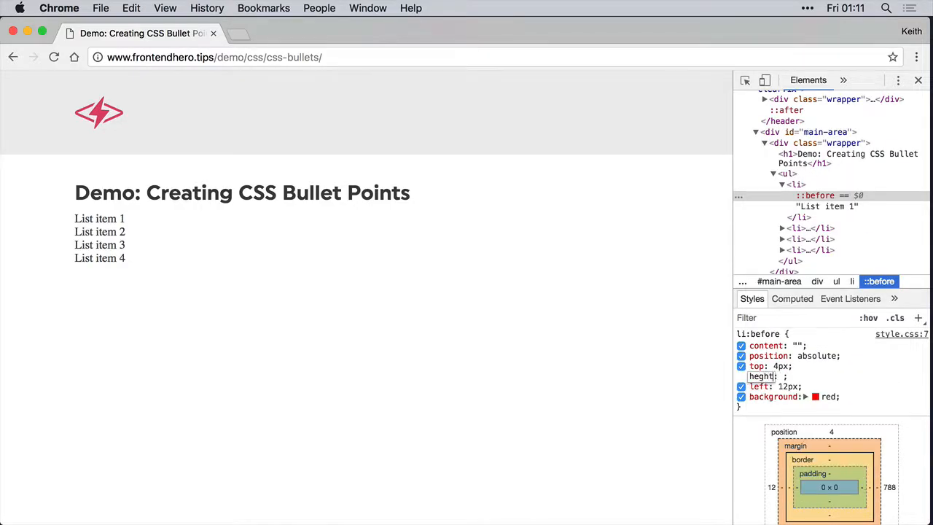
type("height")
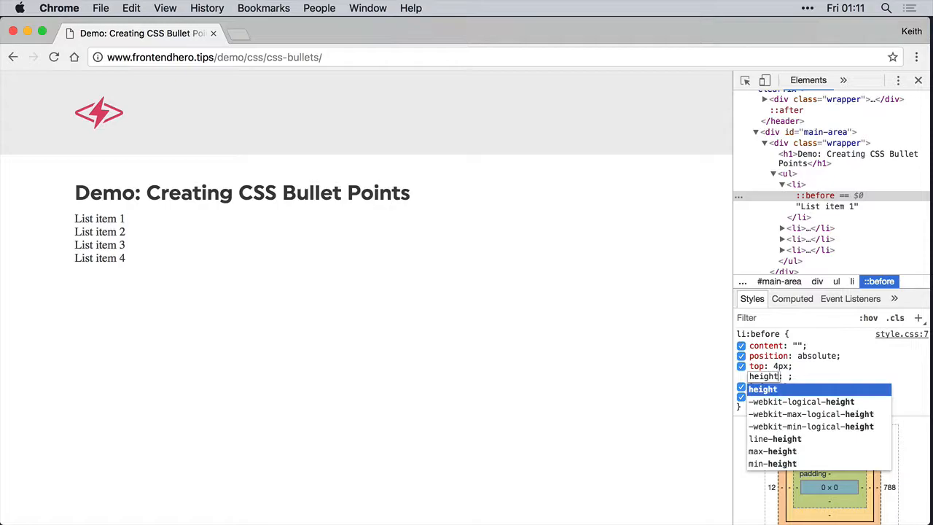
type("2")
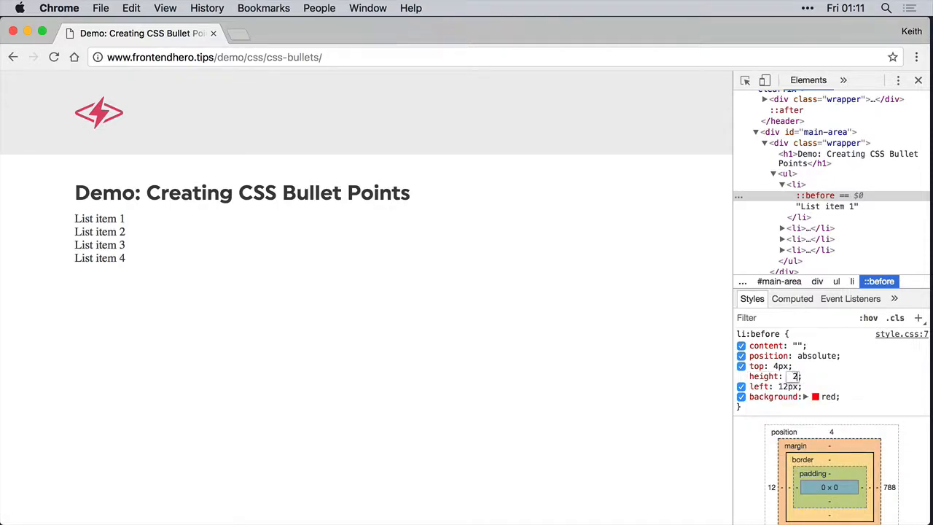
key("Backspace")
type("width")
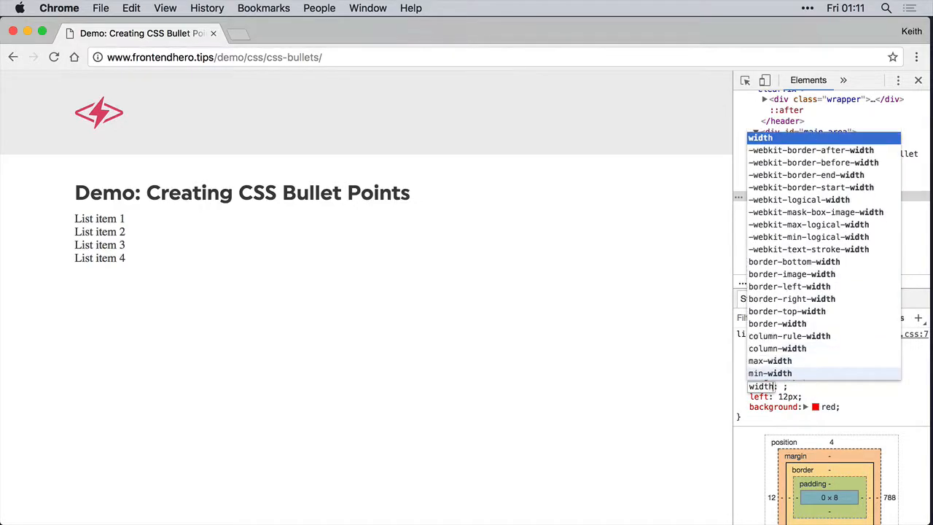
type("8px")
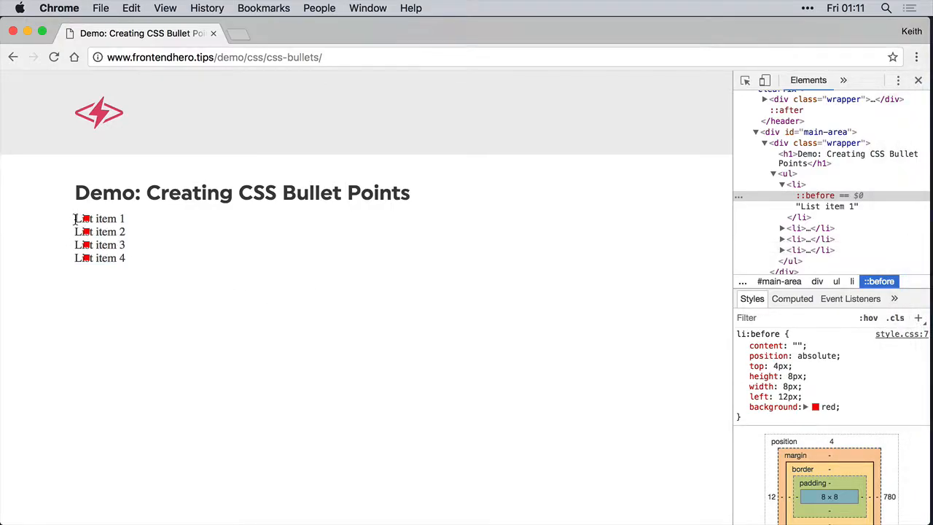
double_click(99, 218)
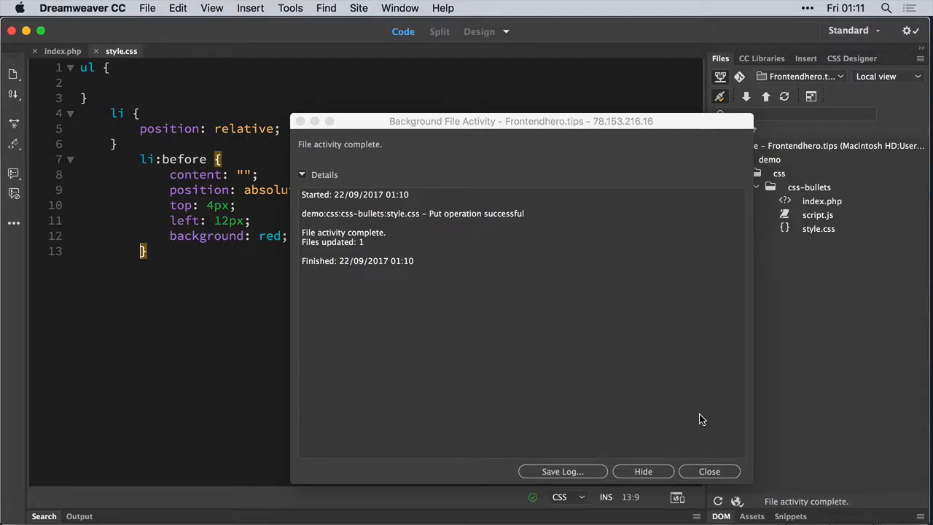
Add width and height: 8px declarations to the li:before rule
left_click(709, 471)
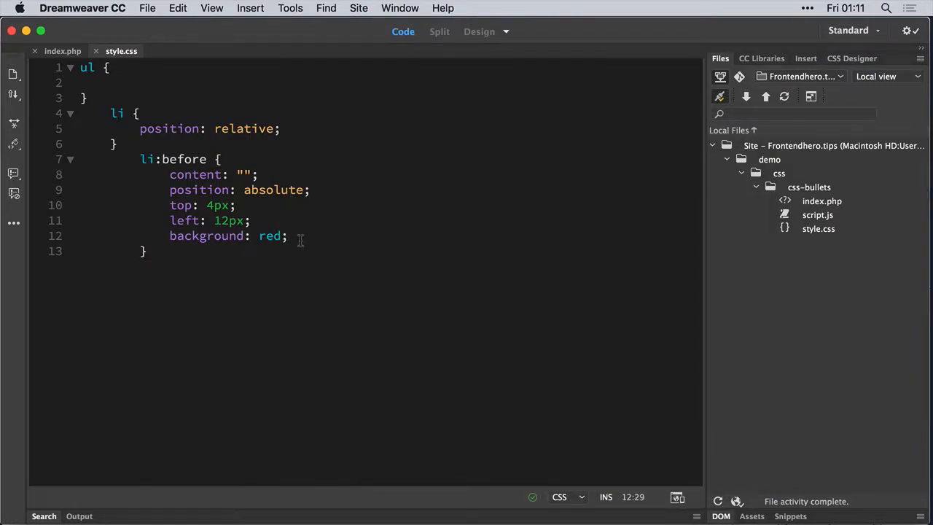
type("width: 8px;")
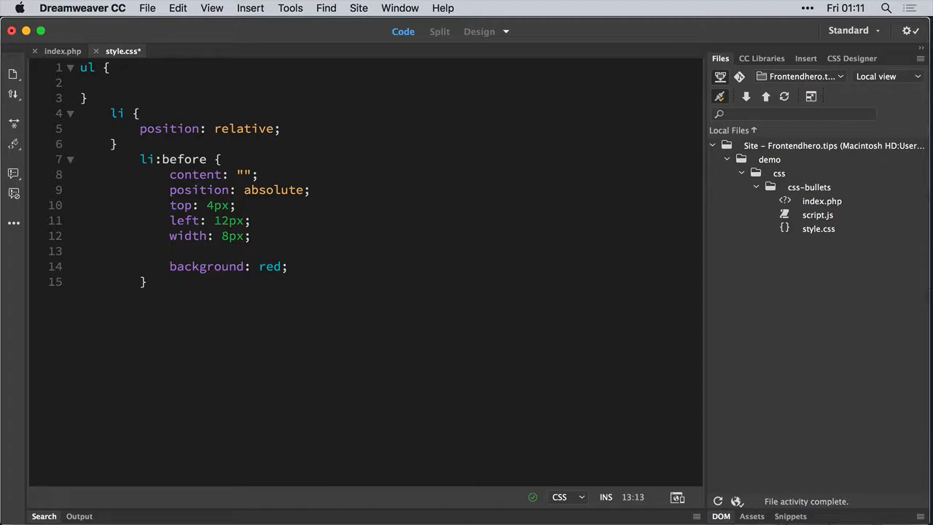
type("height: 8px;")
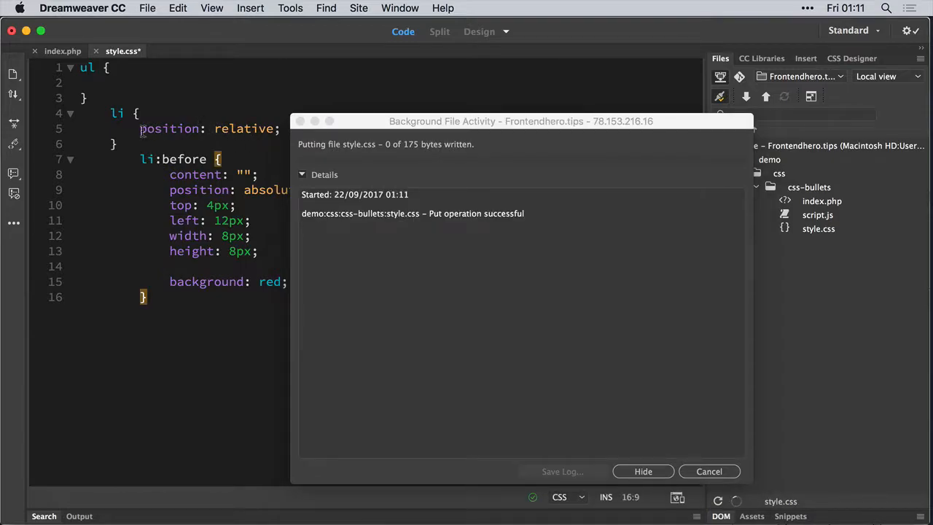
Start a padding-left declaration with value 24 in the li rule
left_click(643, 471)
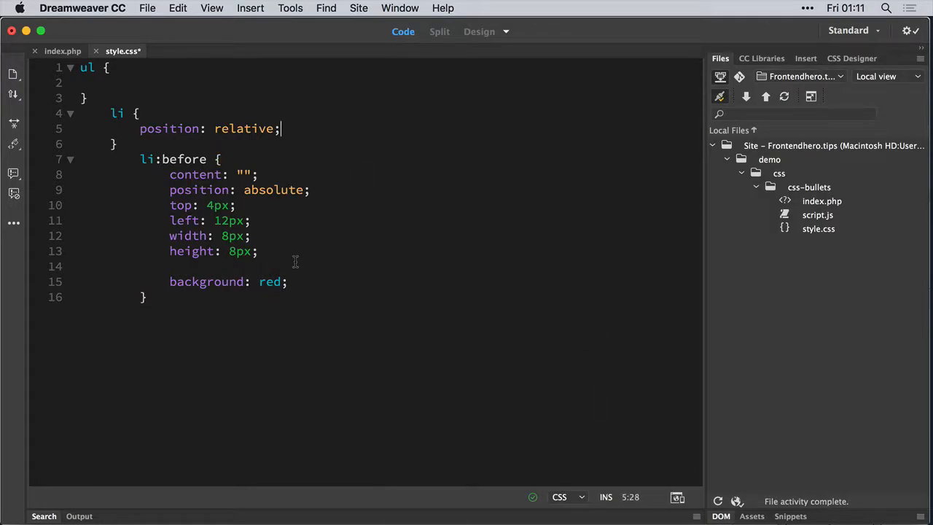
type("padding-left:")
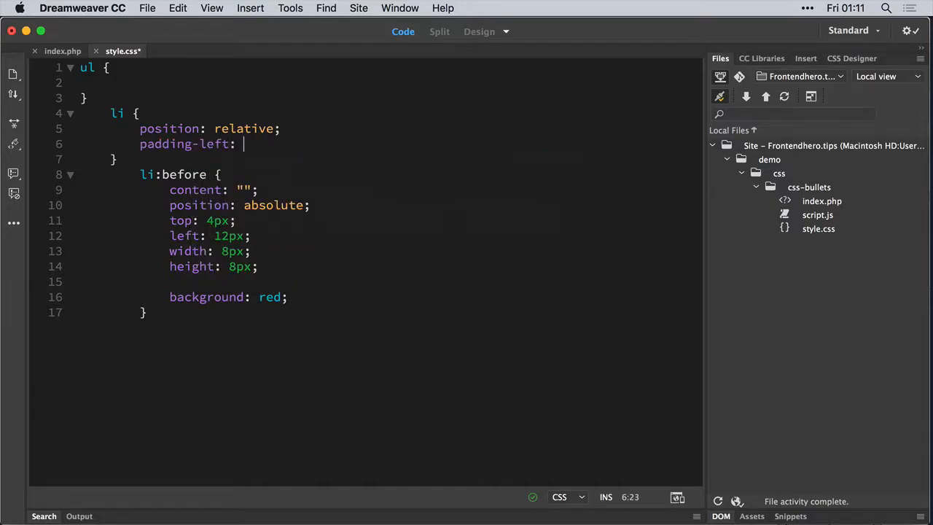
type("24")
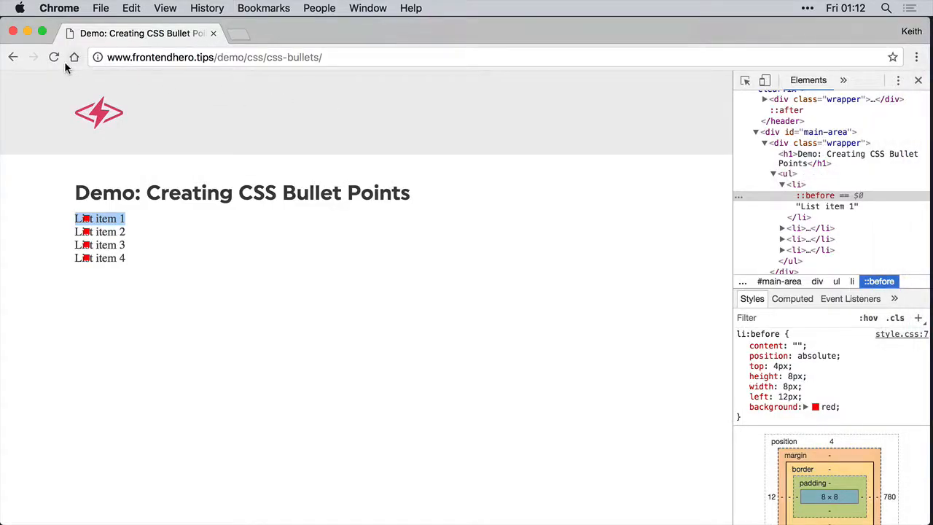
Reload and hard-reload the demo page so square bullets sit left of the text
left_click(56, 56)
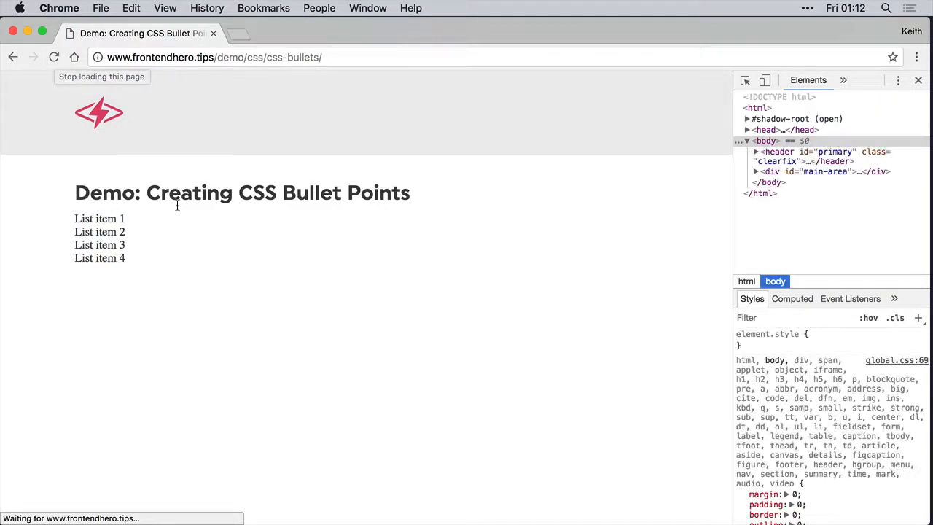
right_click(58, 56)
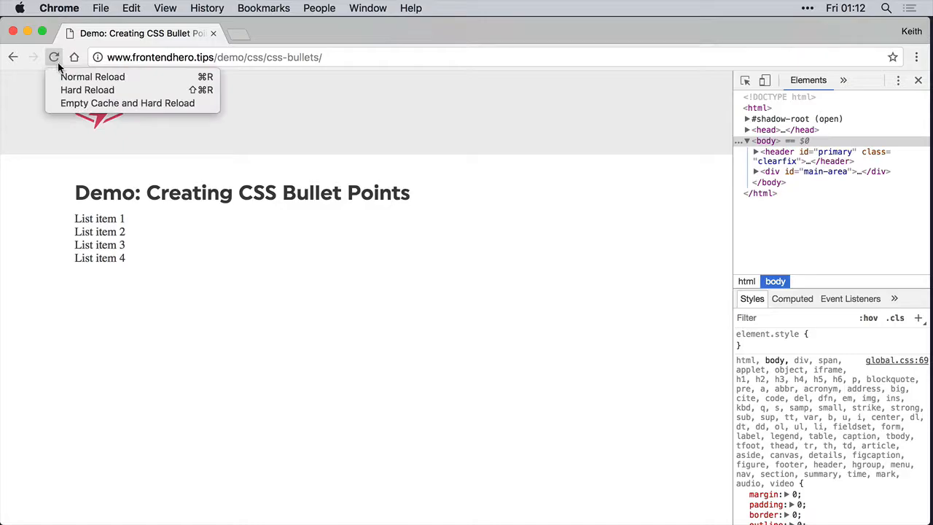
left_click(92, 76)
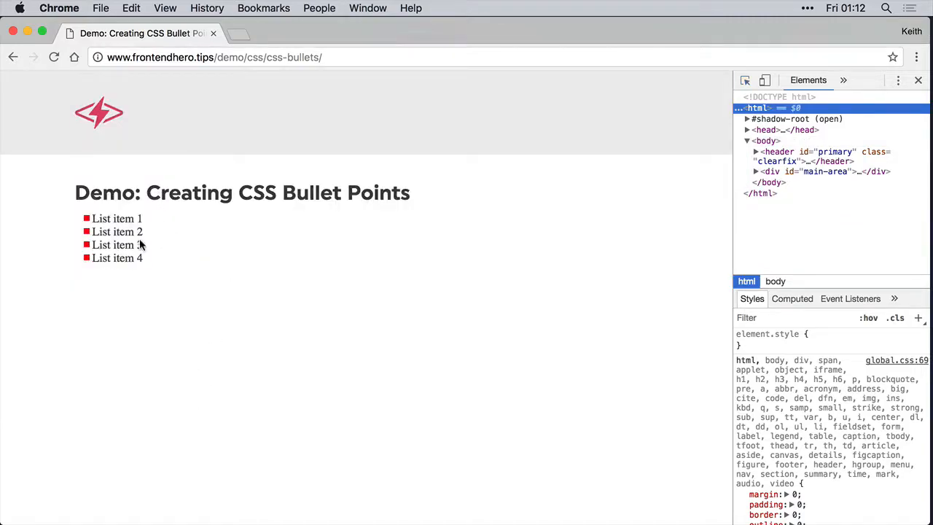
mouse_move(432, 235)
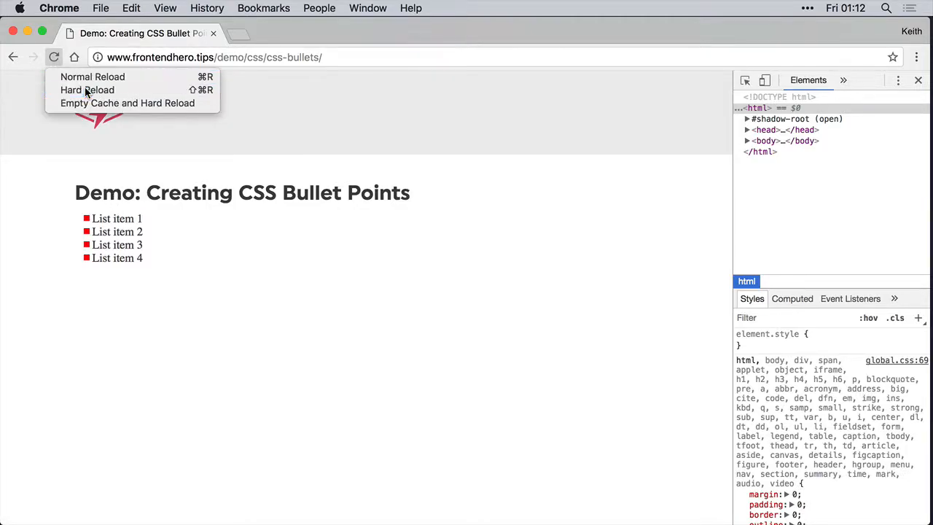
left_click(87, 89)
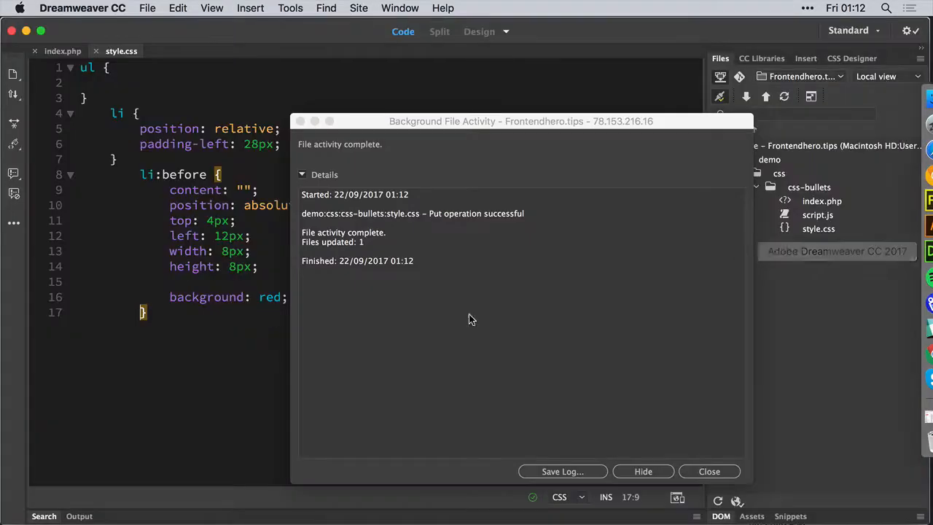
Dismiss the activity dialog and begin a border-radius declaration in li:before
left_click(709, 471)
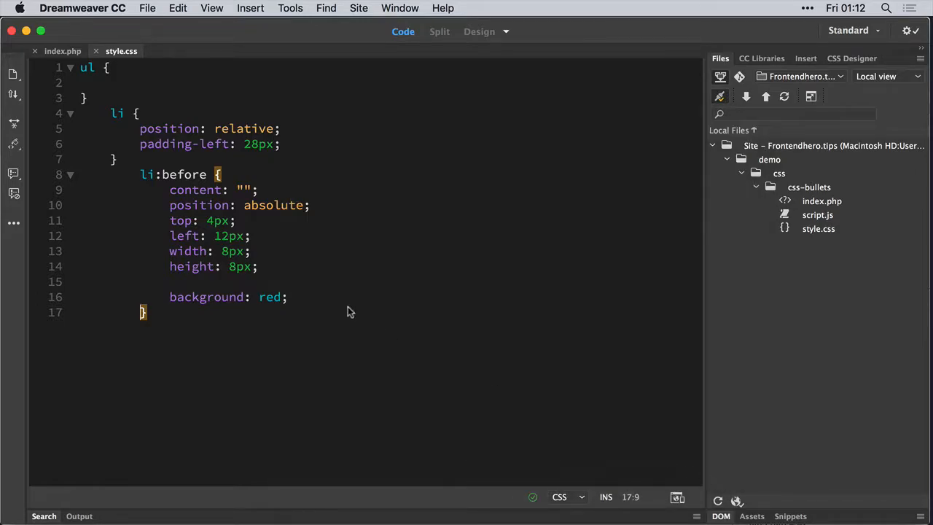
left_click(245, 282)
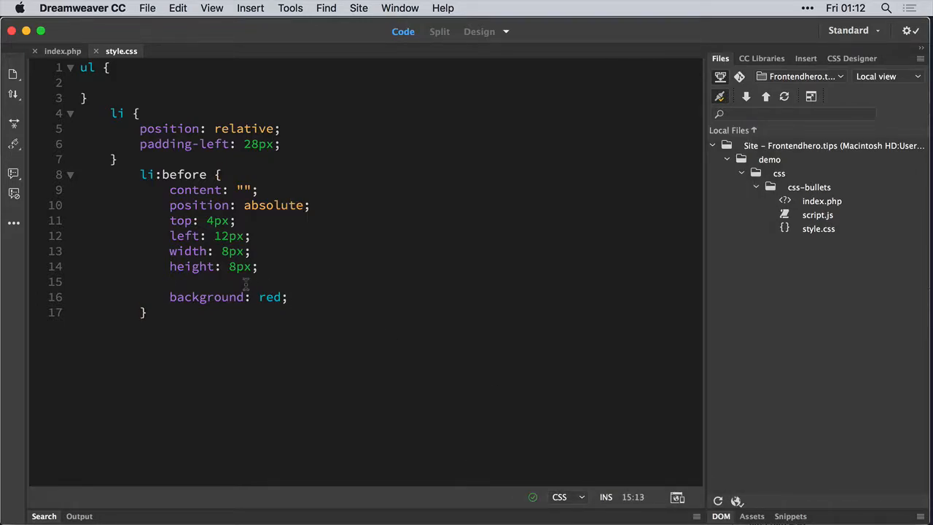
type("border-rad")
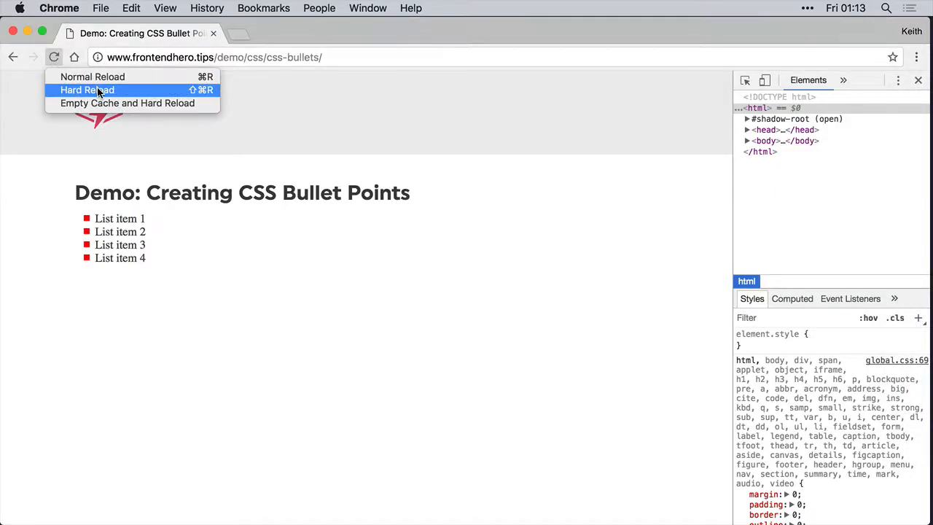
left_click(87, 90)
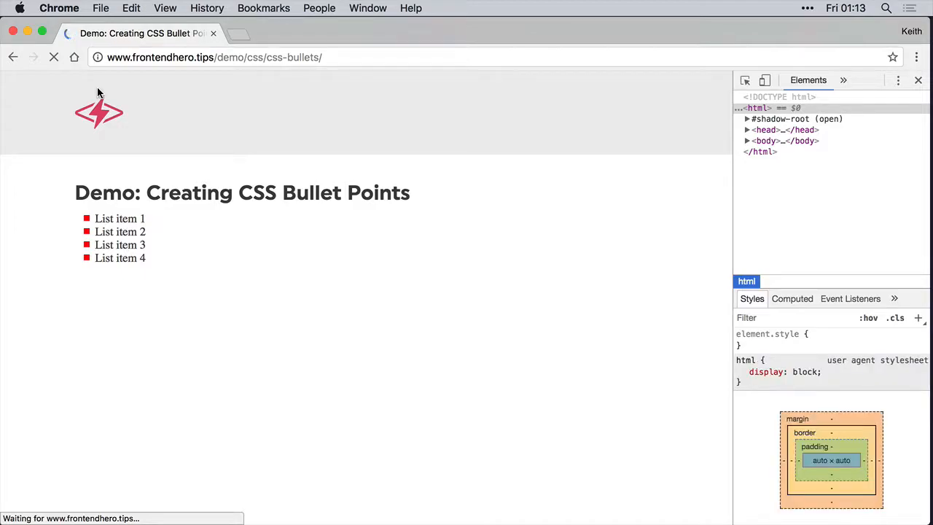
mouse_move(112, 250)
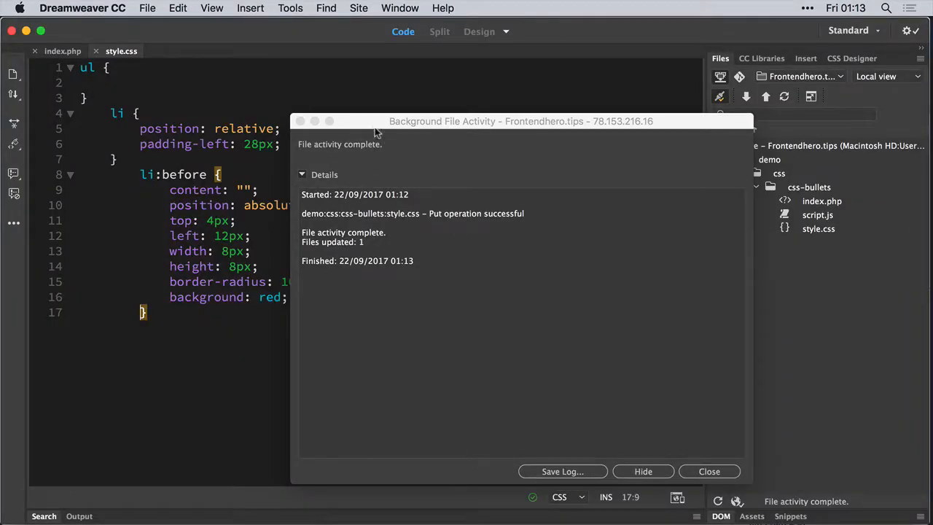
Dismiss the activity dialog and change the bullet's width and height to 5px
left_click(710, 471)
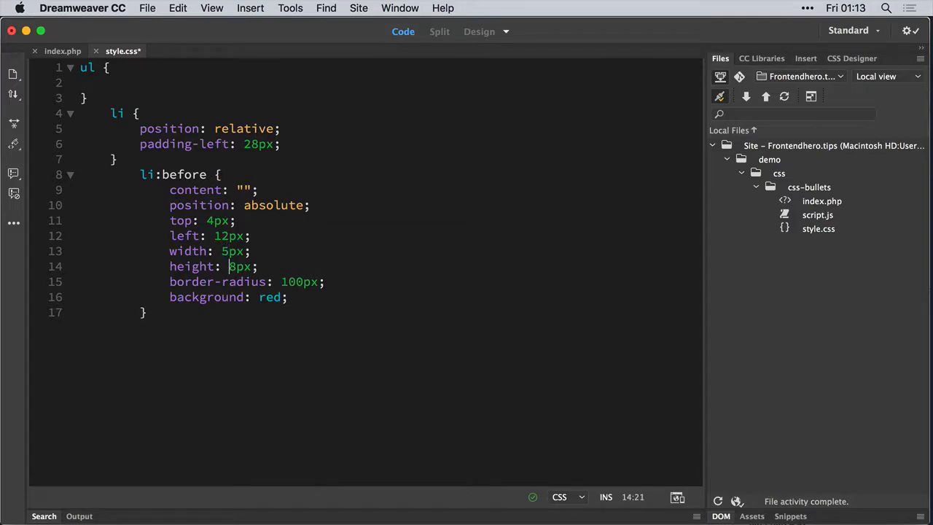
type("5")
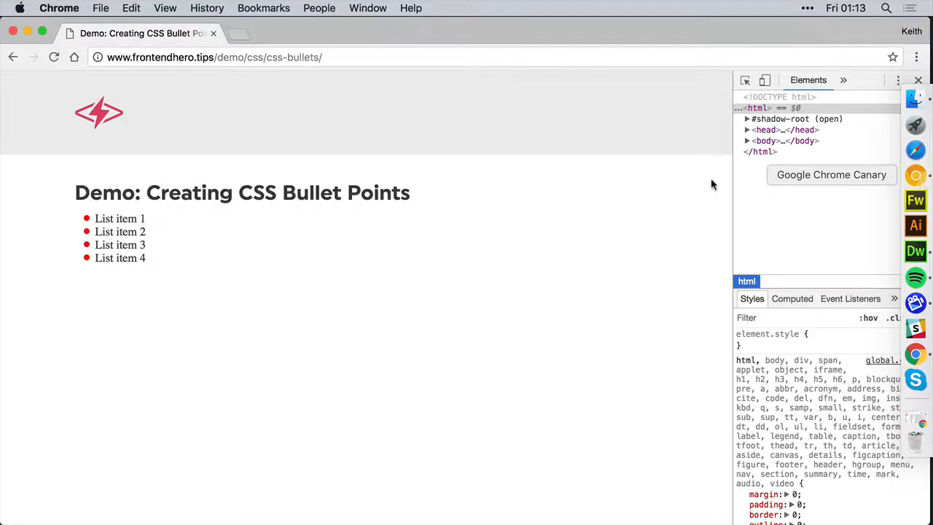
right_click(53, 58)
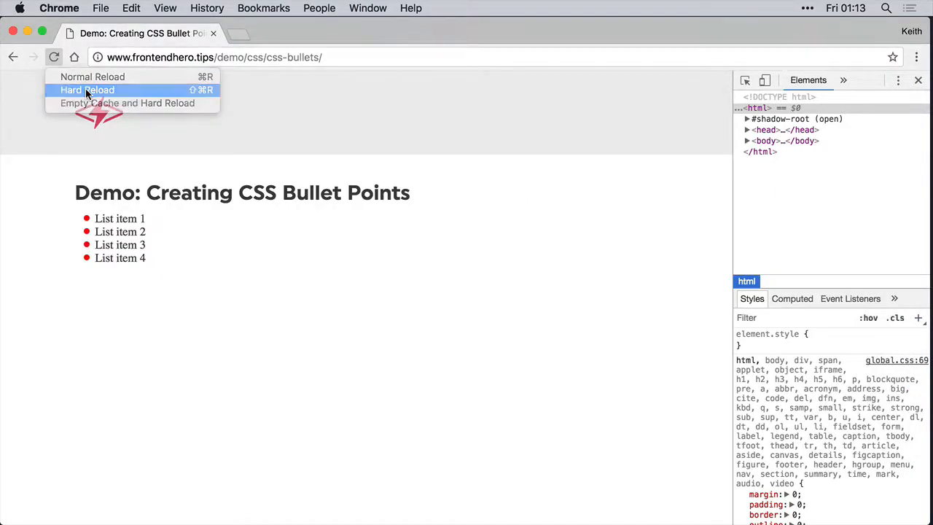
left_click(86, 90)
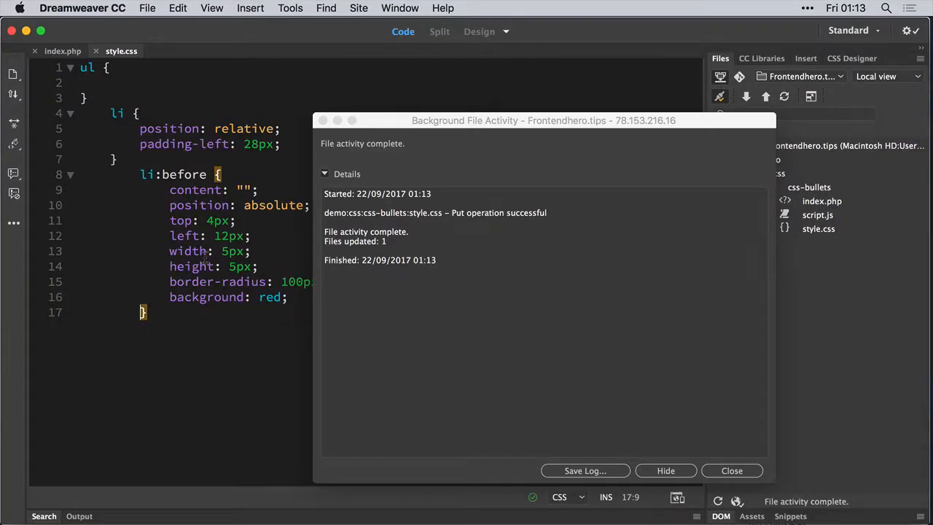
Close the Background File Activity dialog and change the li:before top offset to 5px
left_click(732, 471)
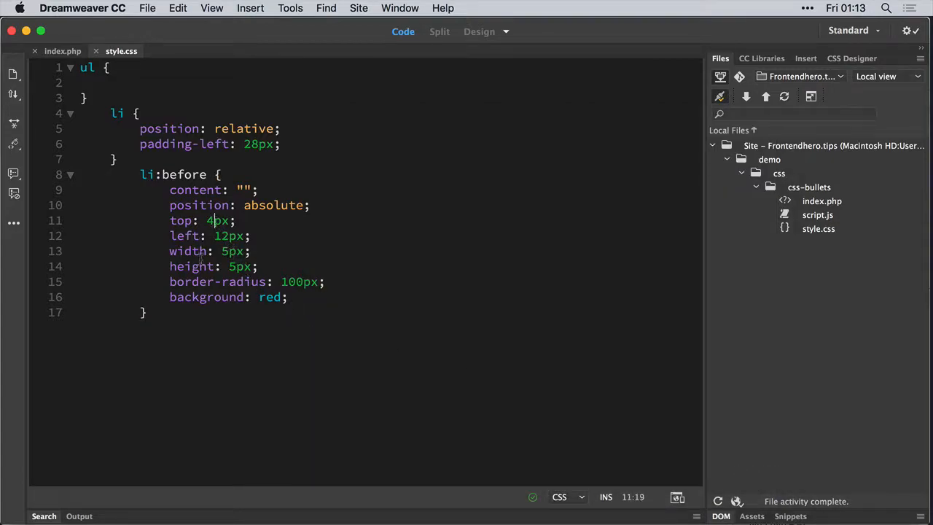
type("5")
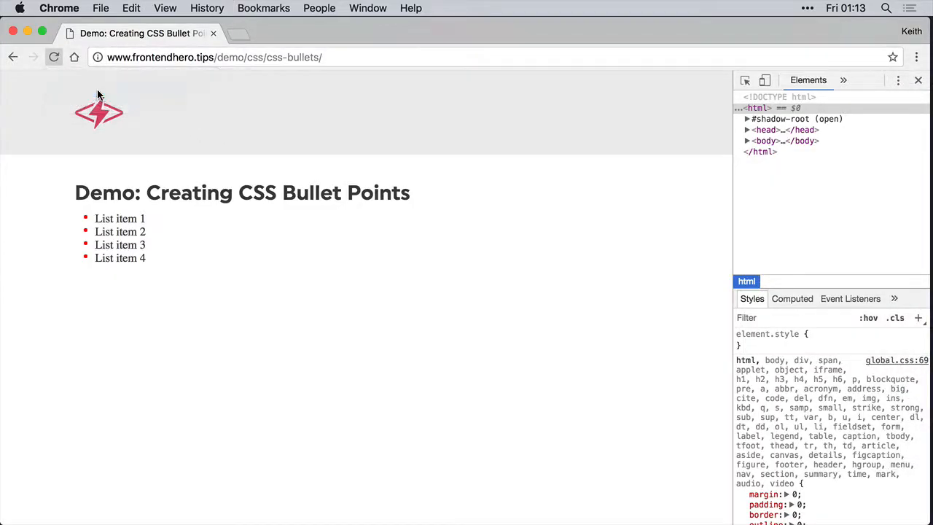
left_click(54, 57)
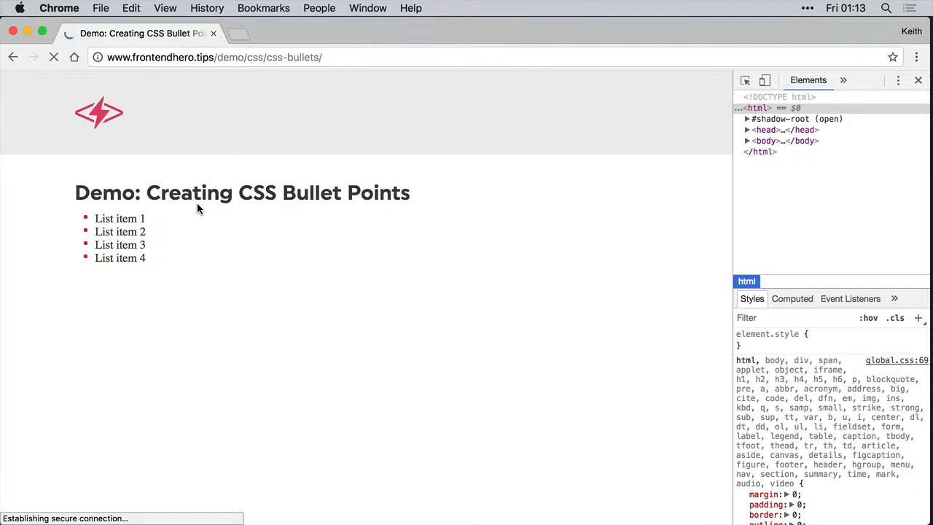